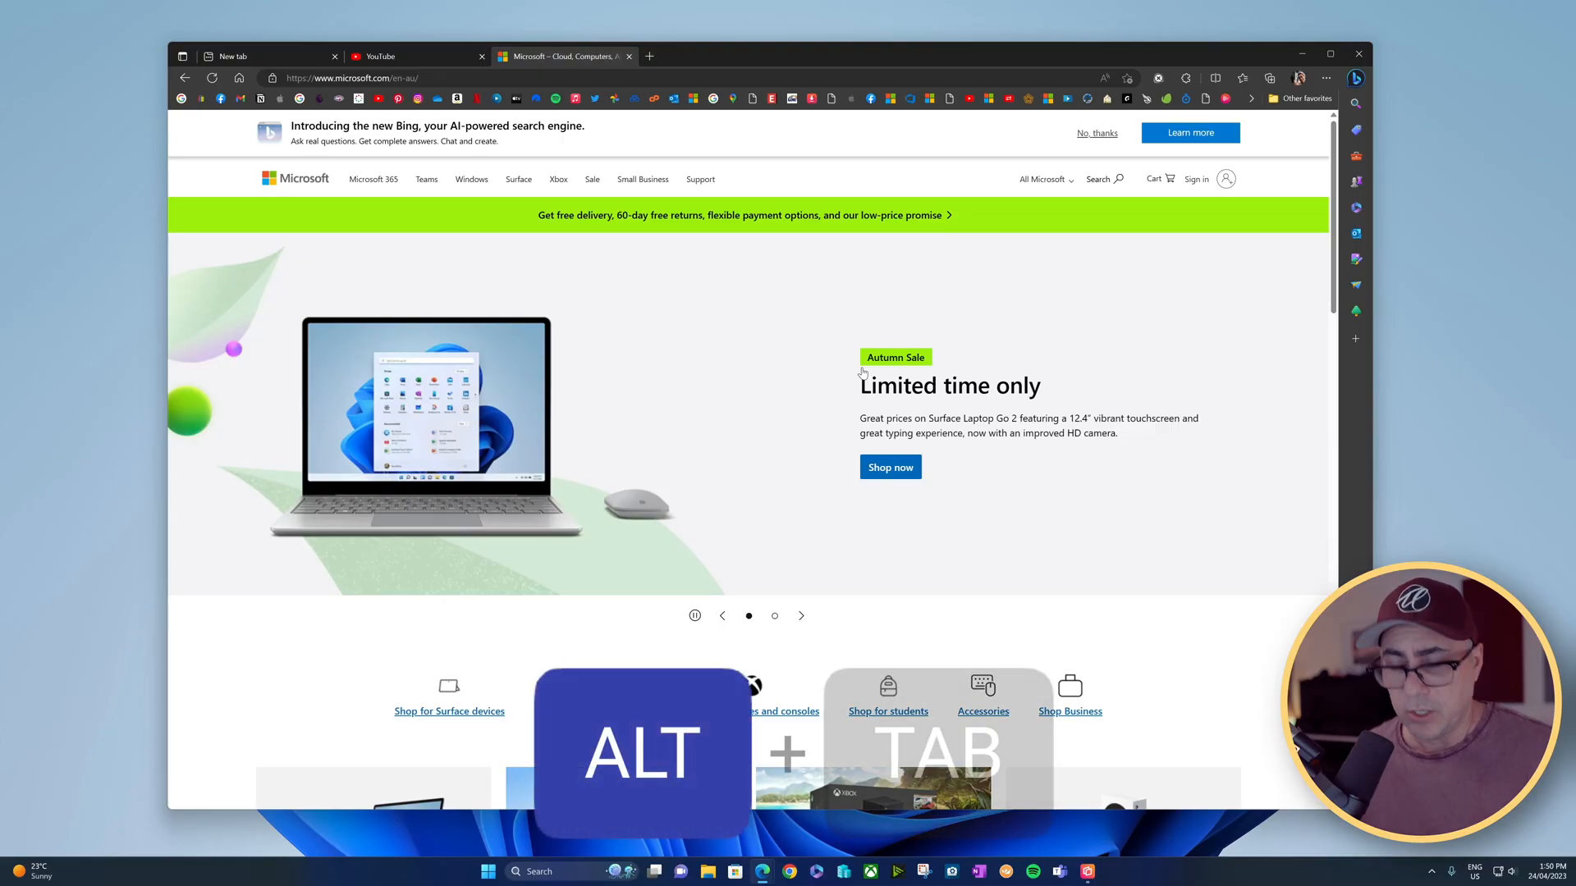
Bring up the window switcher showing Edge tabs as separate entries
key("Alt+Tab")
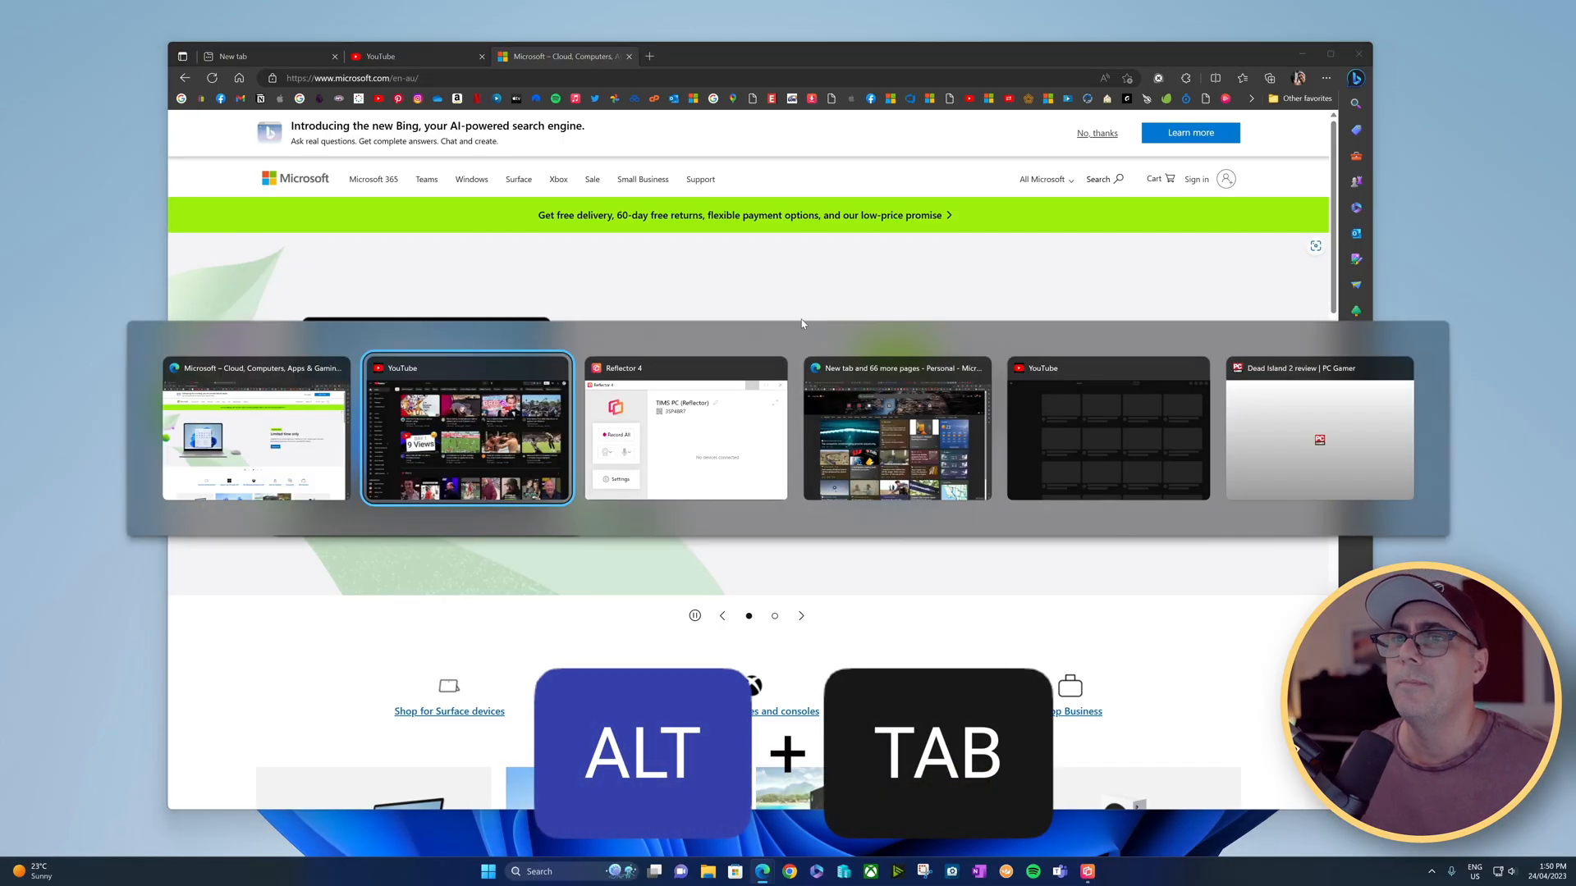
mouse_move(433, 419)
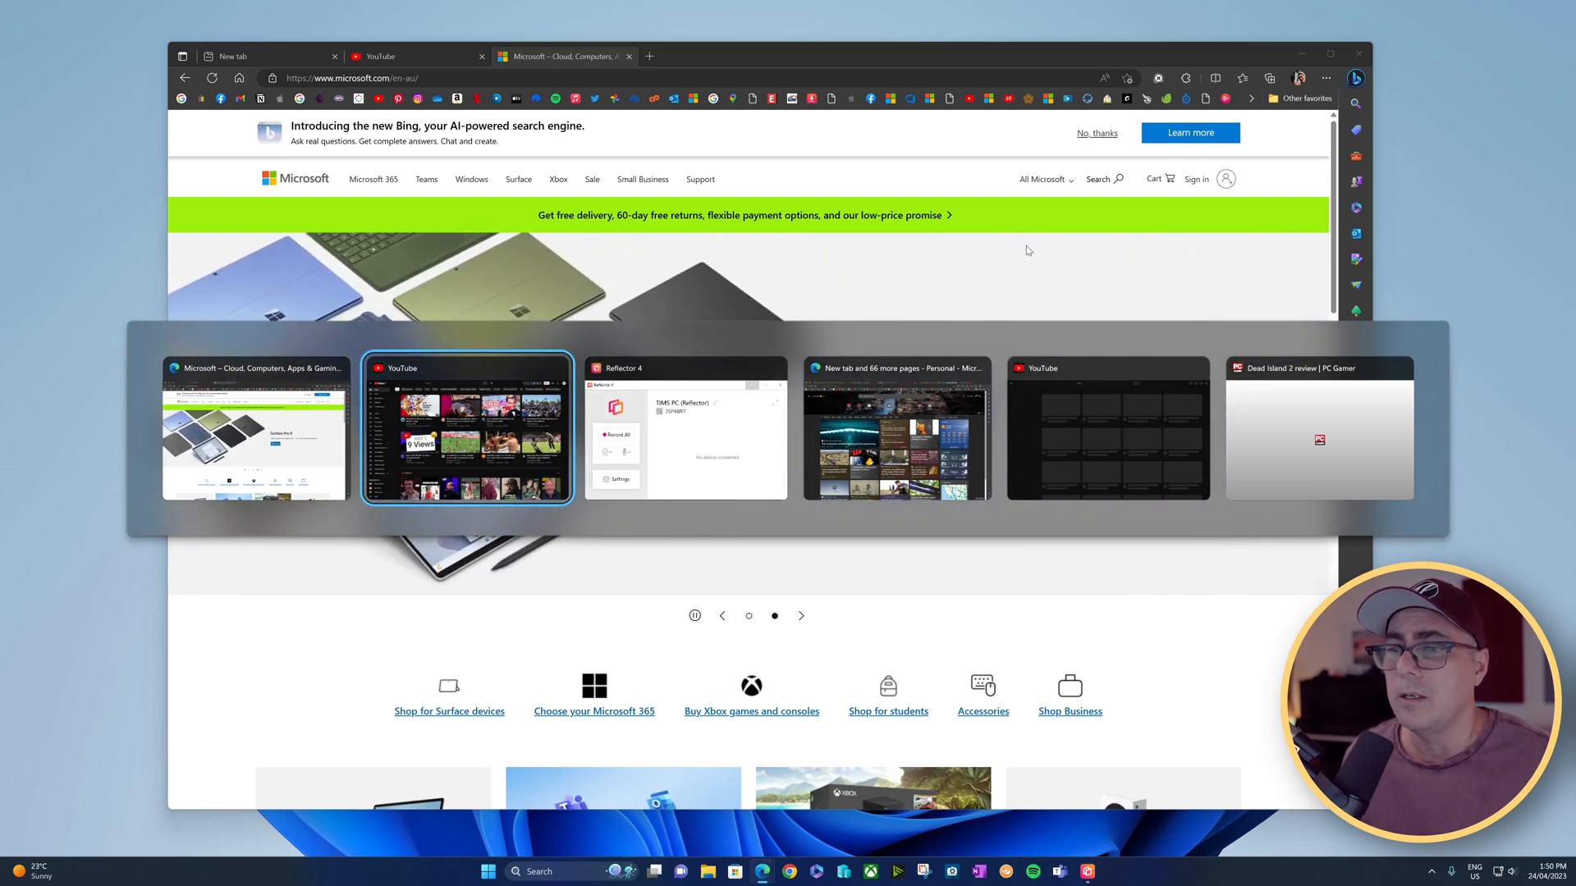
Open Settings from the Start right-click menu and go to System > Multitasking
left_click(466, 427)
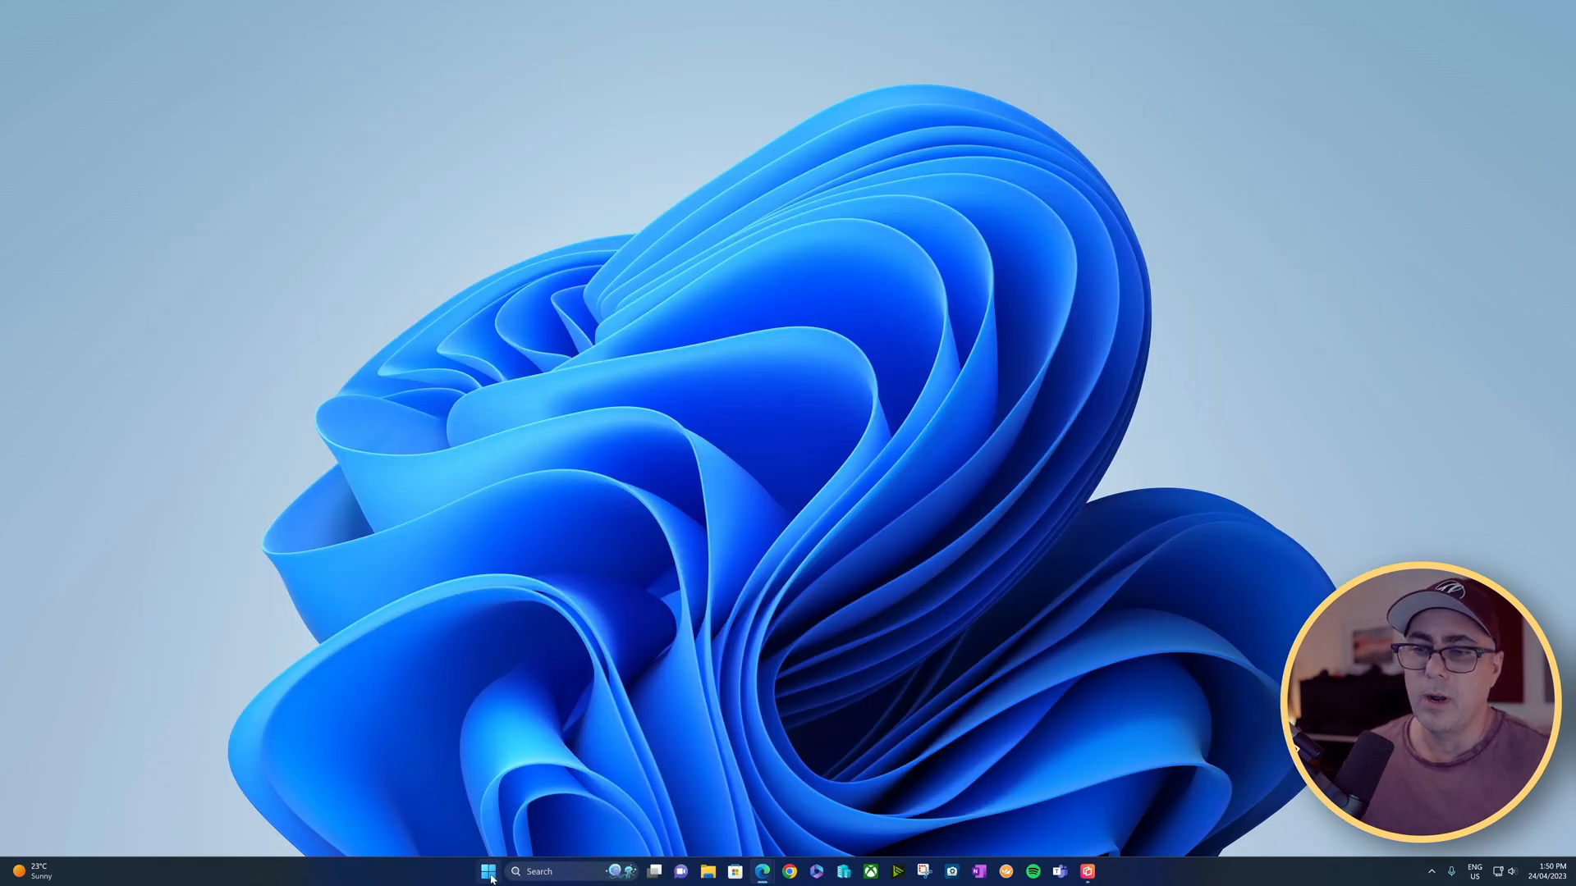
right_click(488, 872)
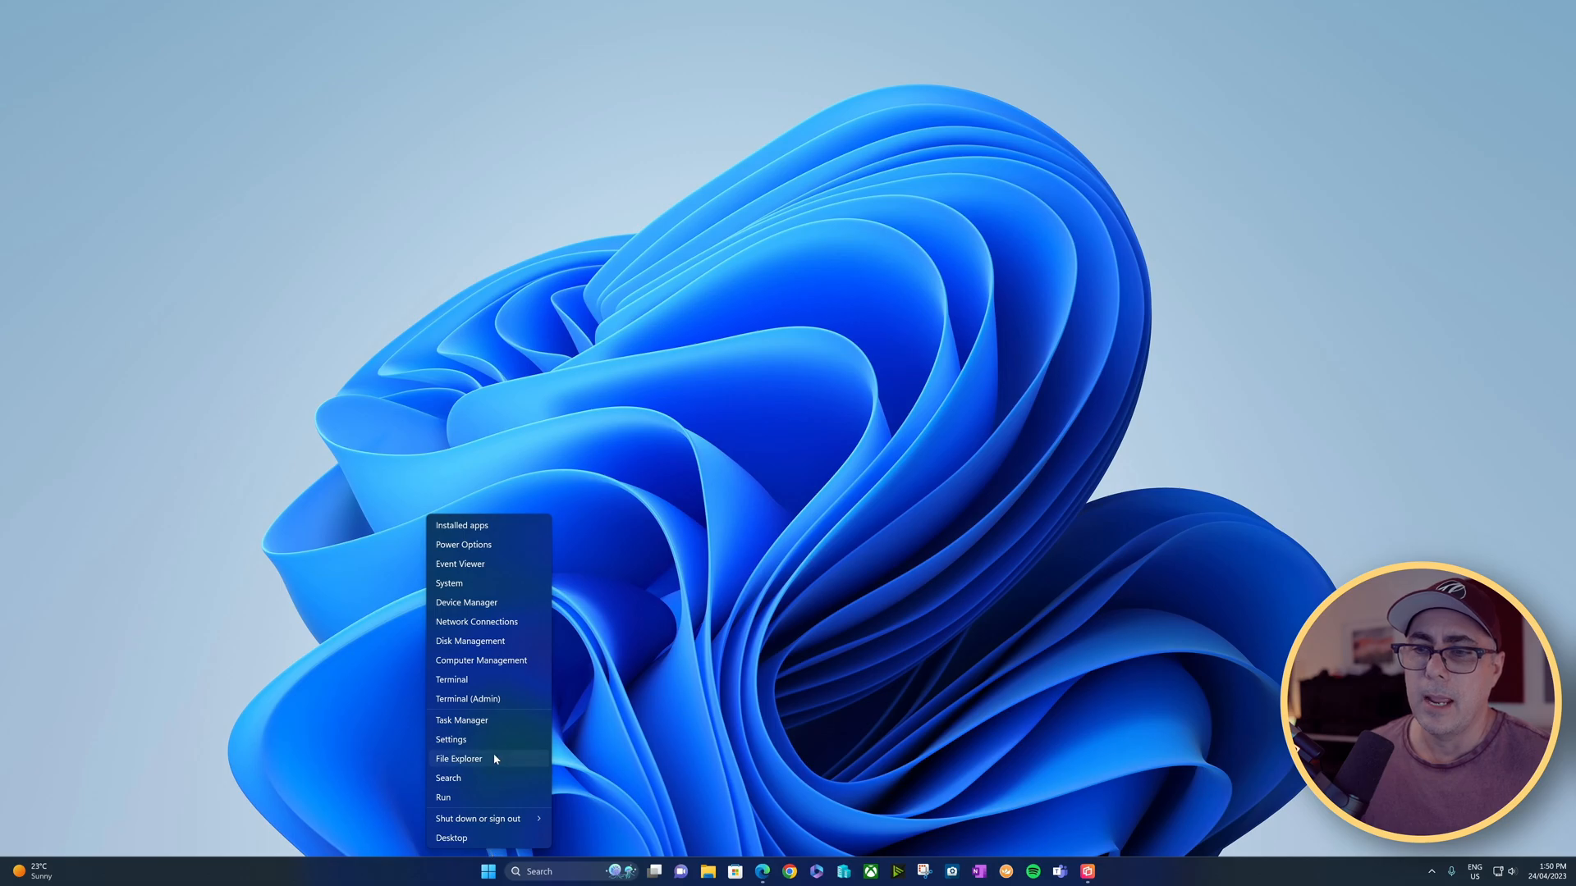
left_click(450, 739)
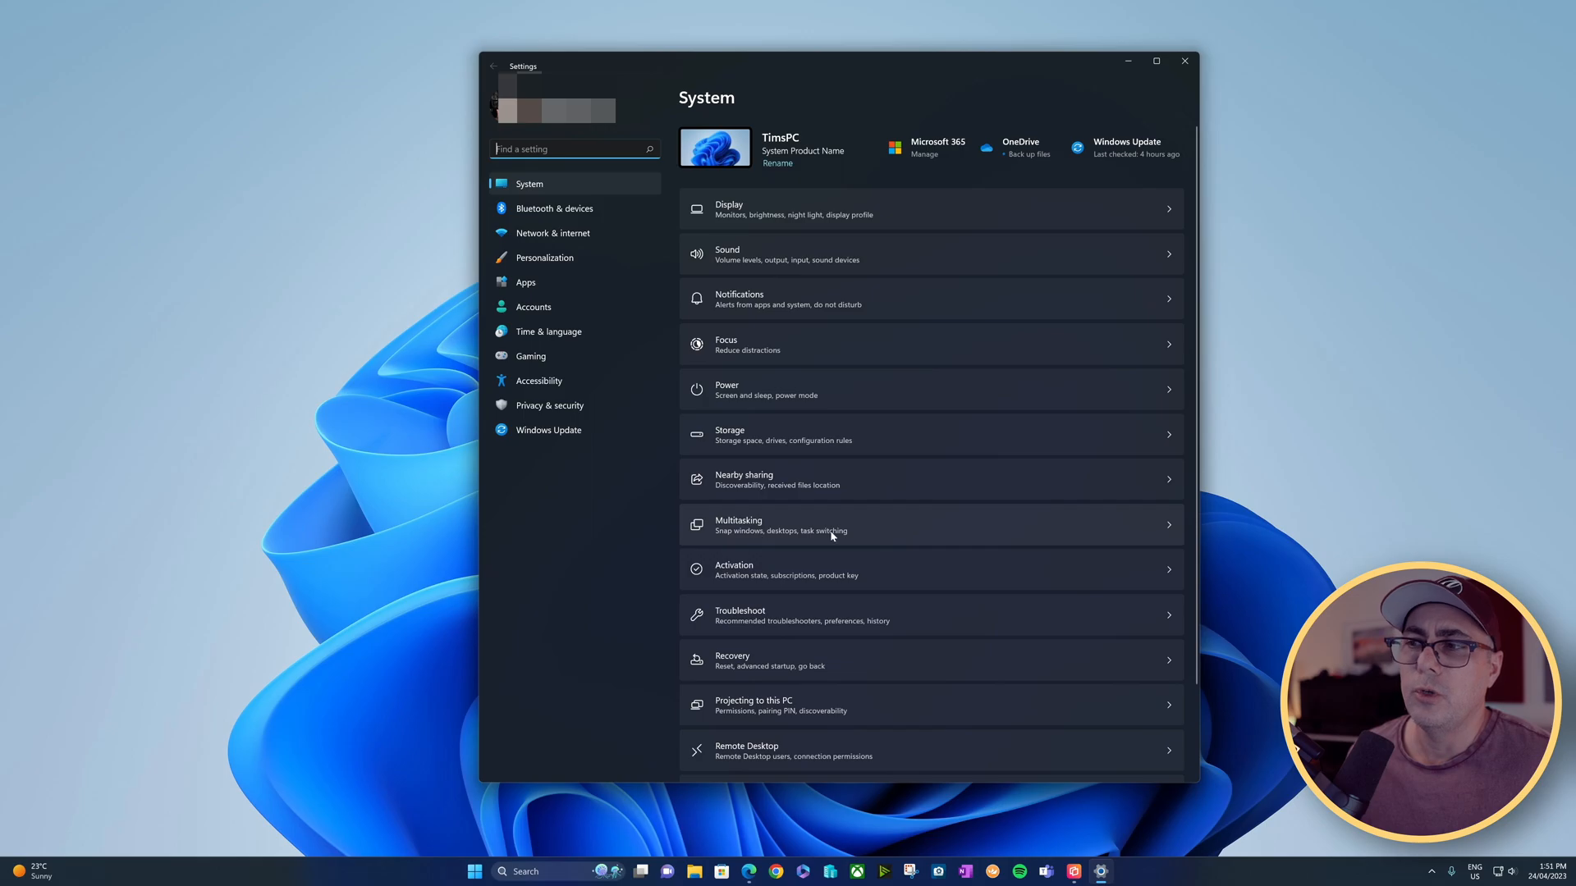
left_click(830, 532)
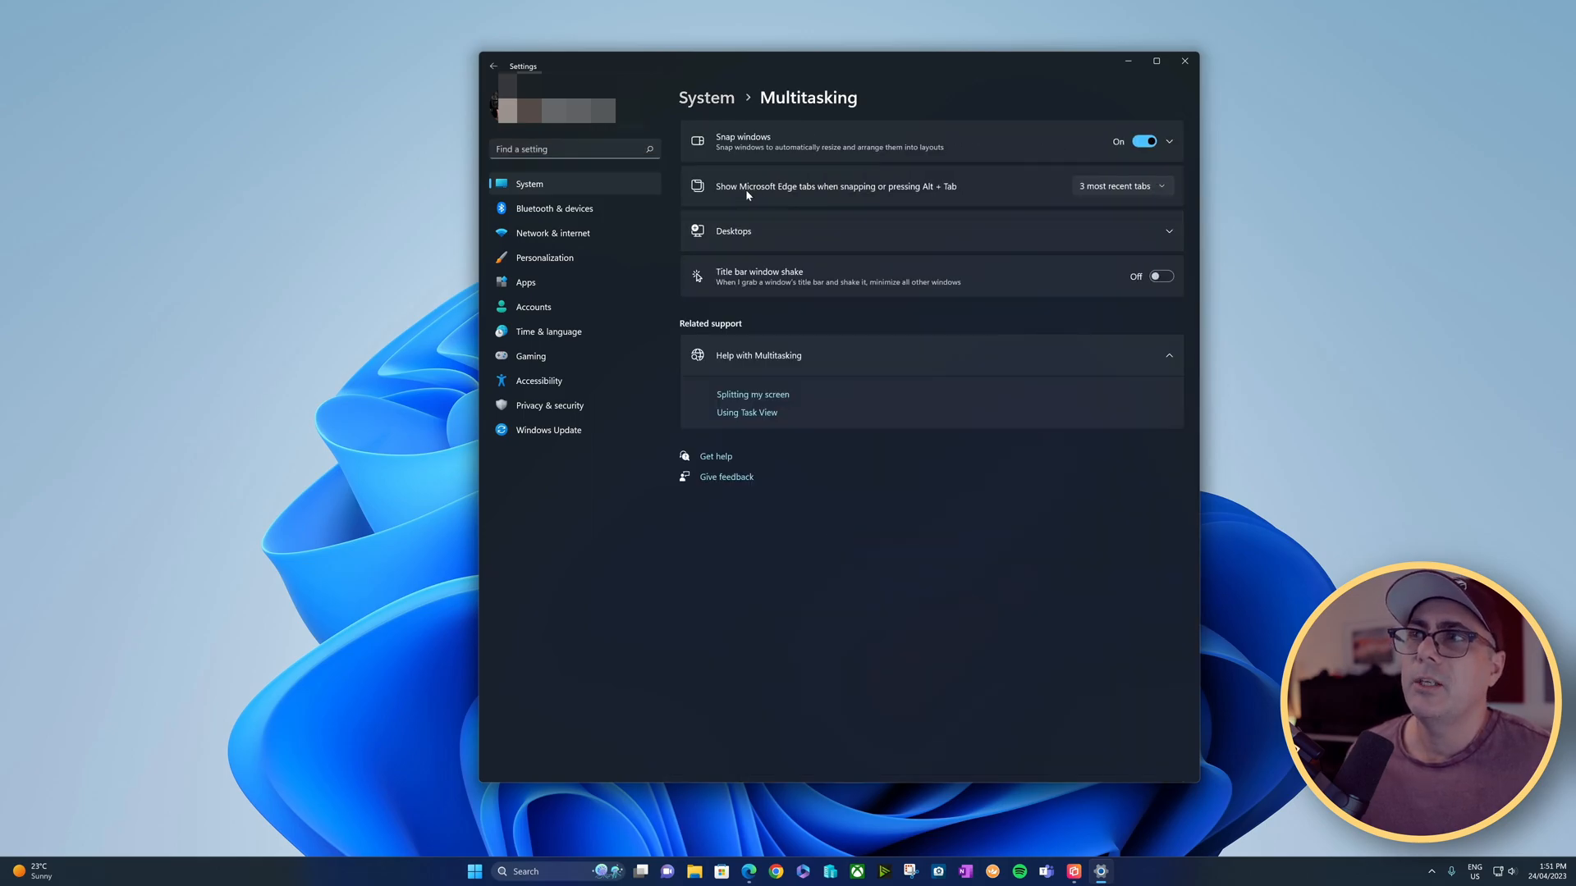
mouse_move(795, 207)
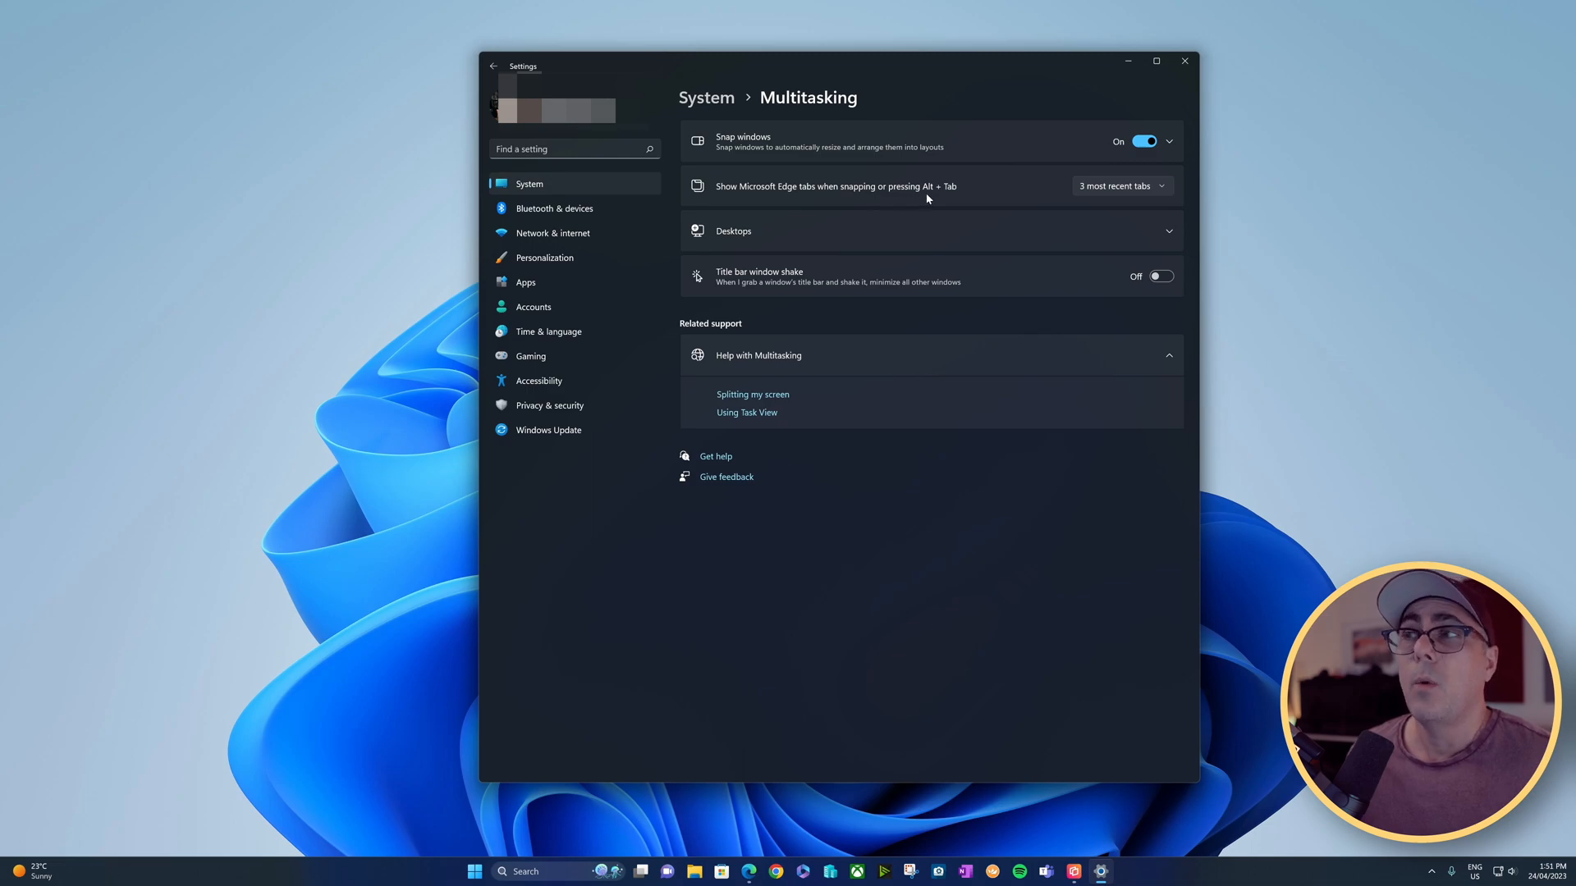
mouse_move(937, 199)
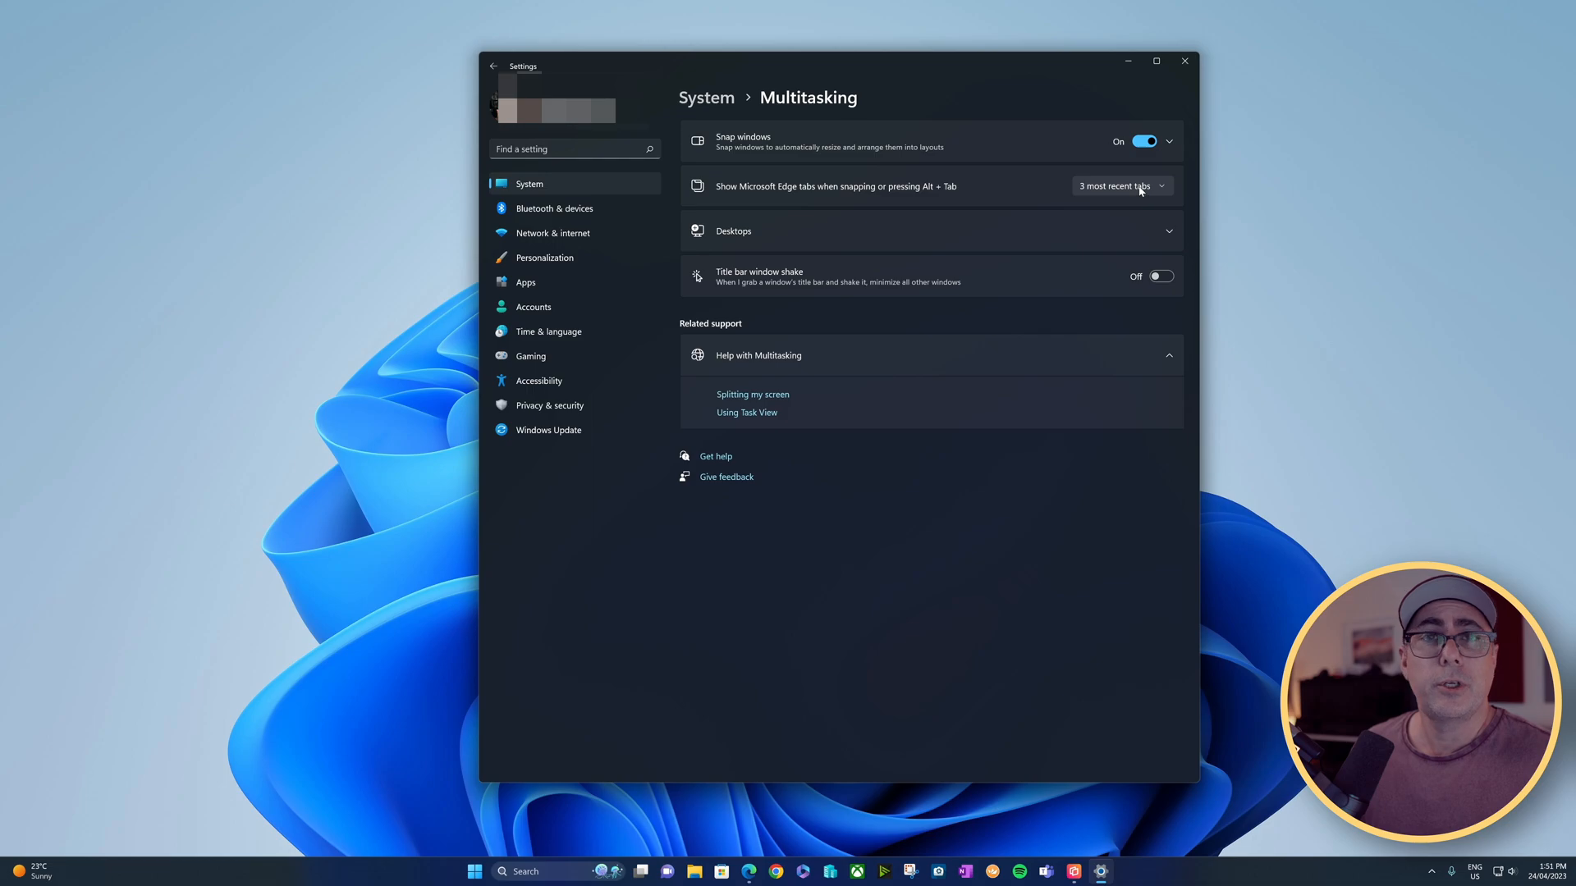
left_click(1123, 185)
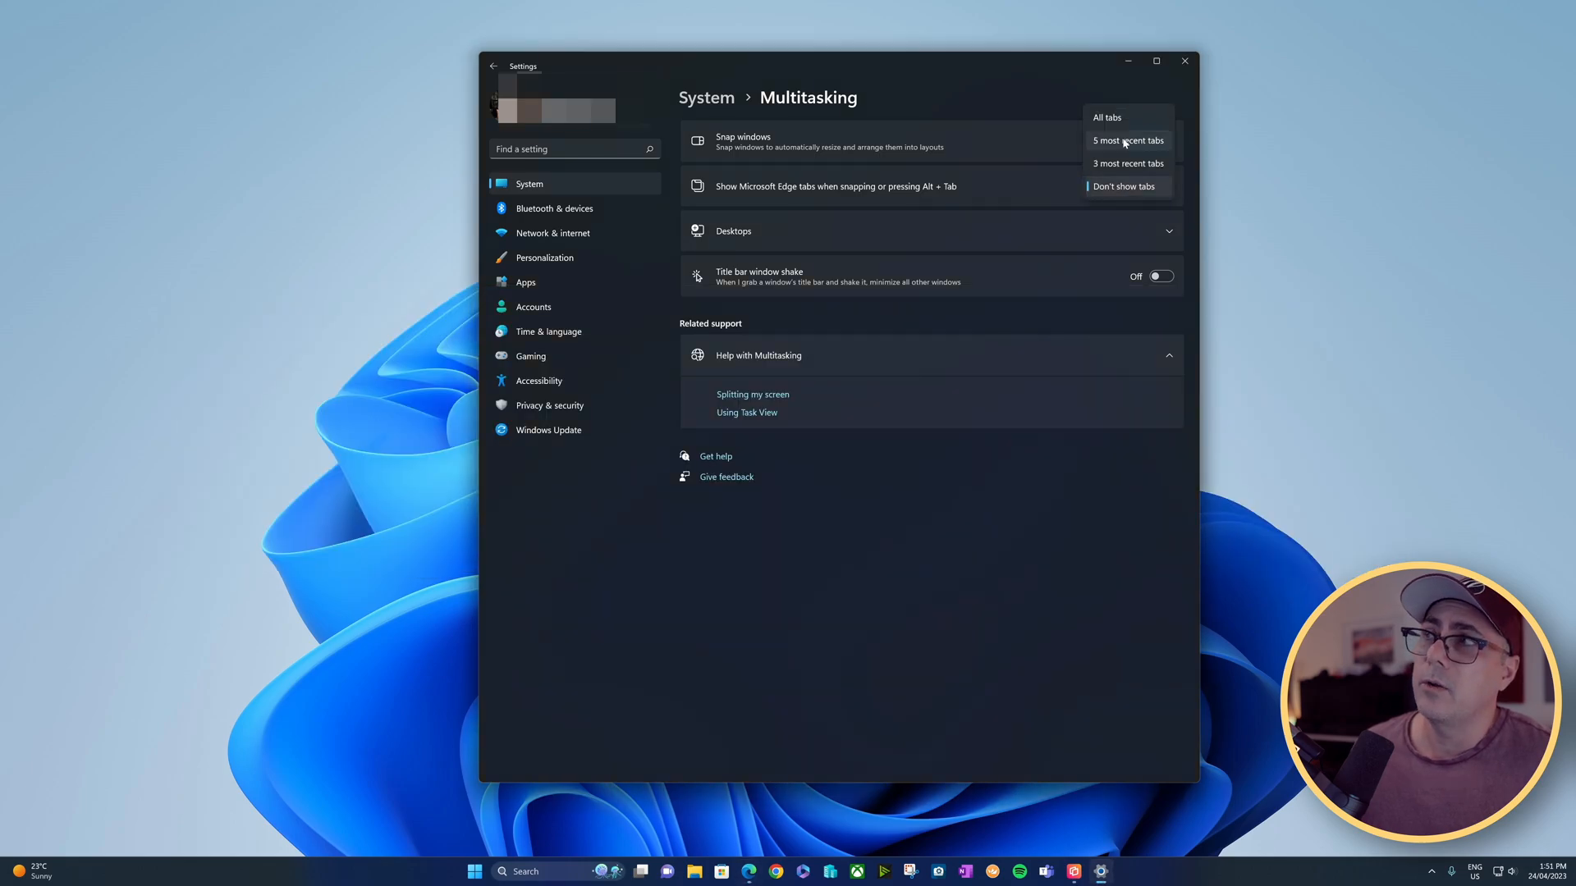
left_click(1107, 118)
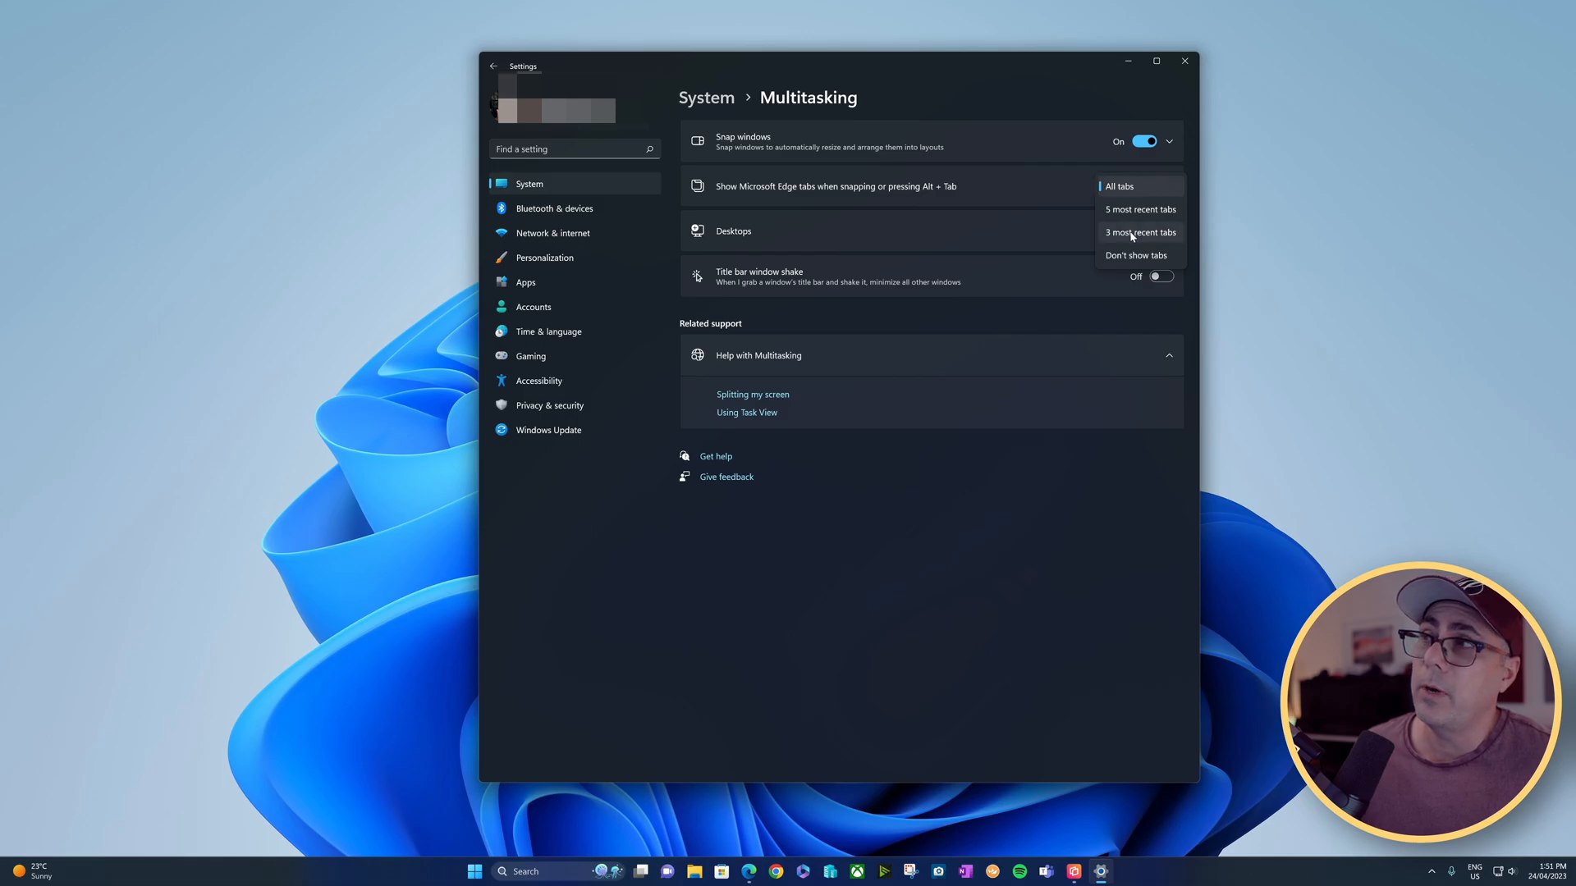
mouse_move(1138, 254)
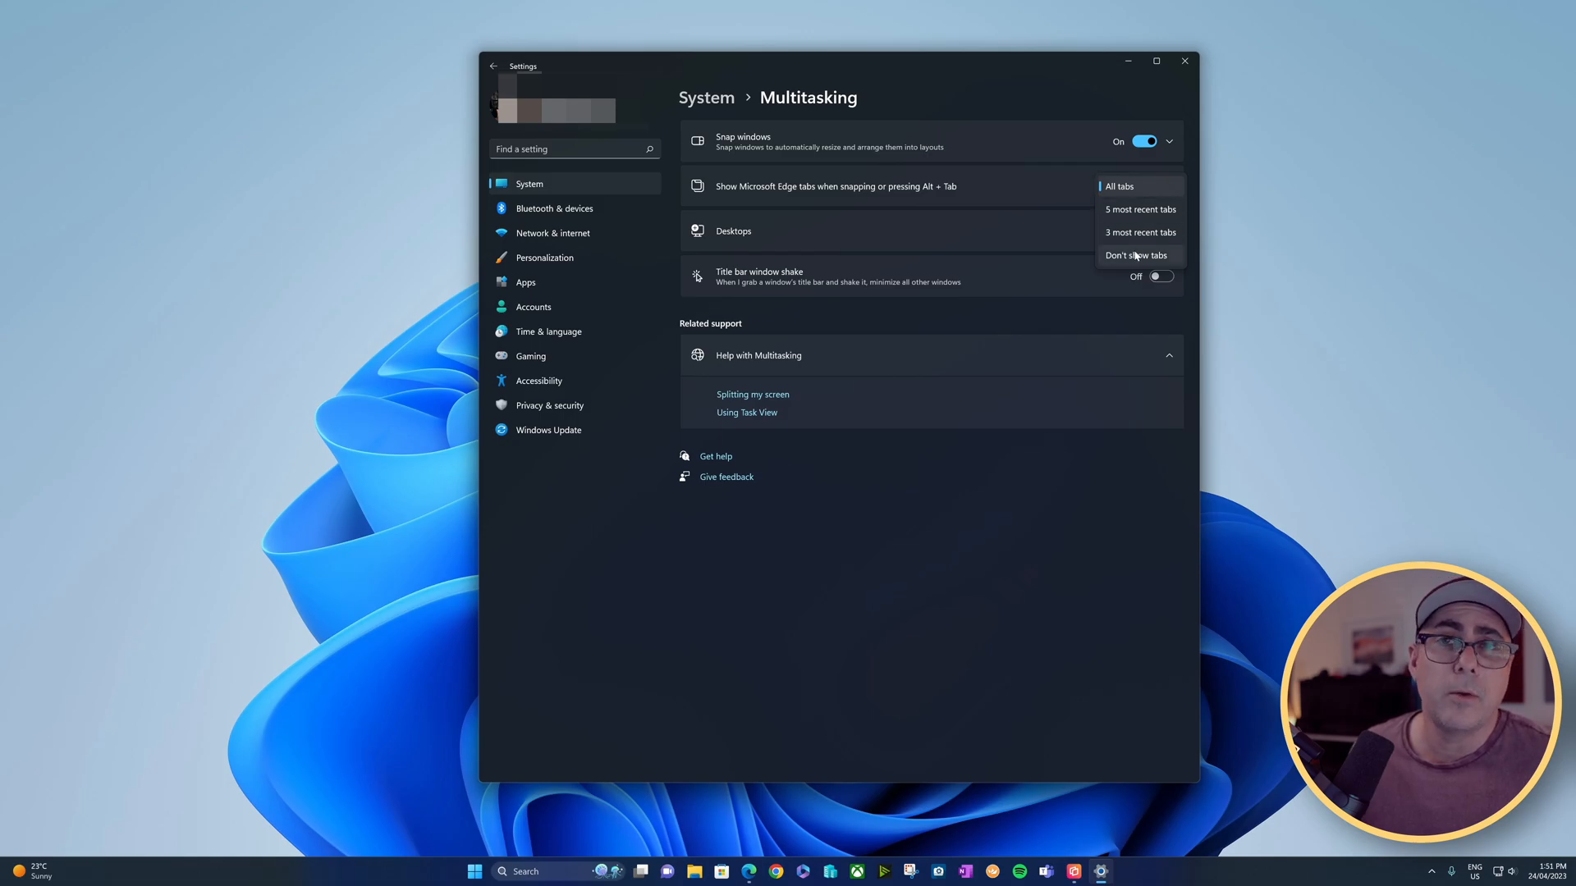
left_click(1139, 233)
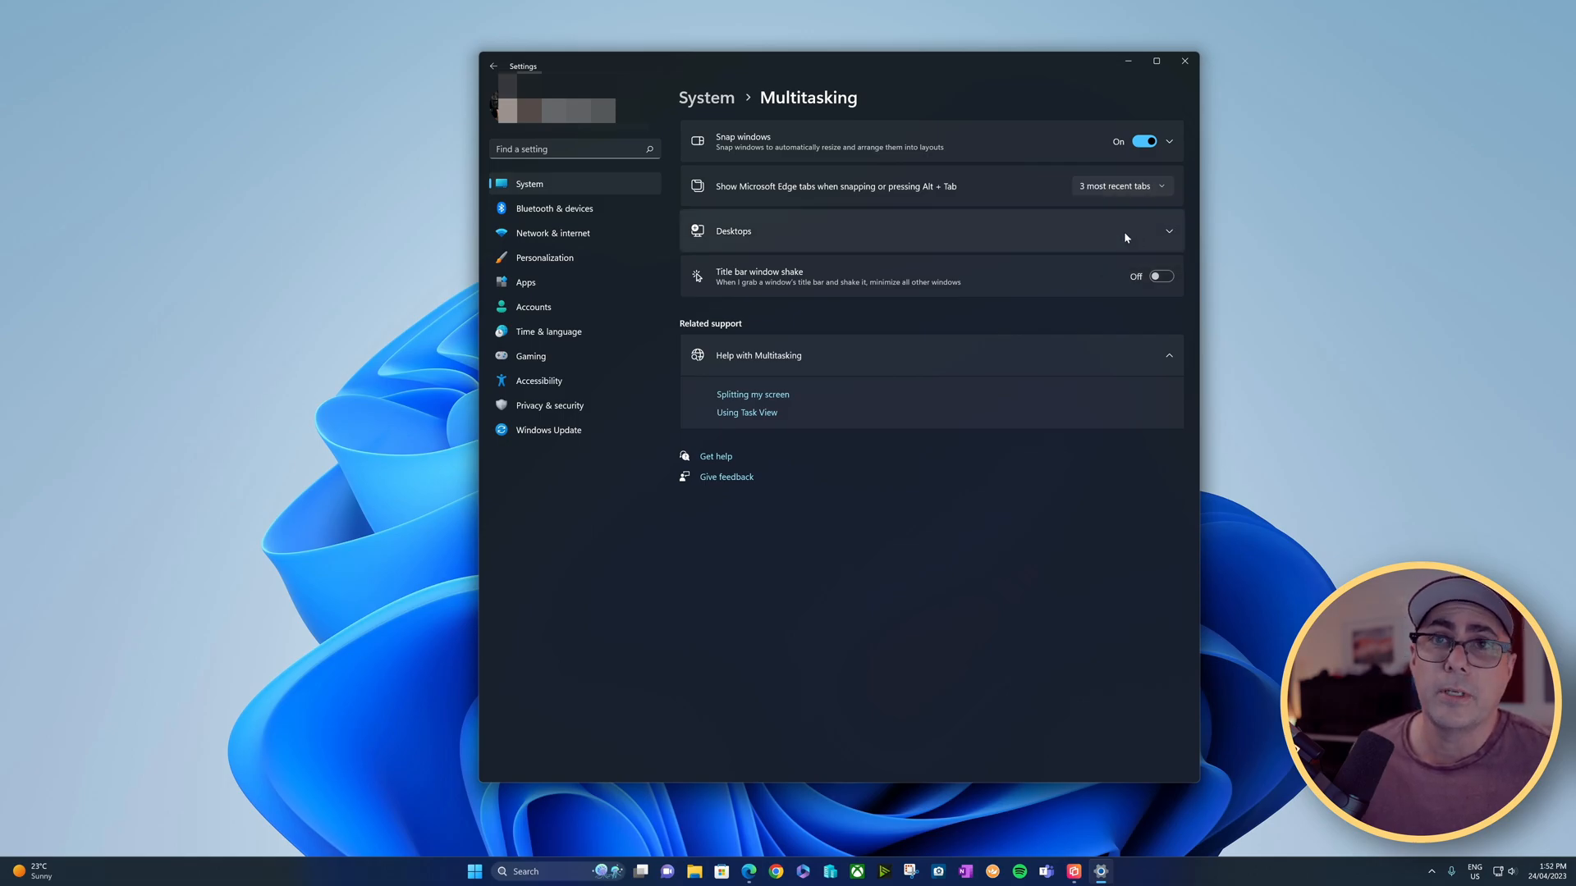